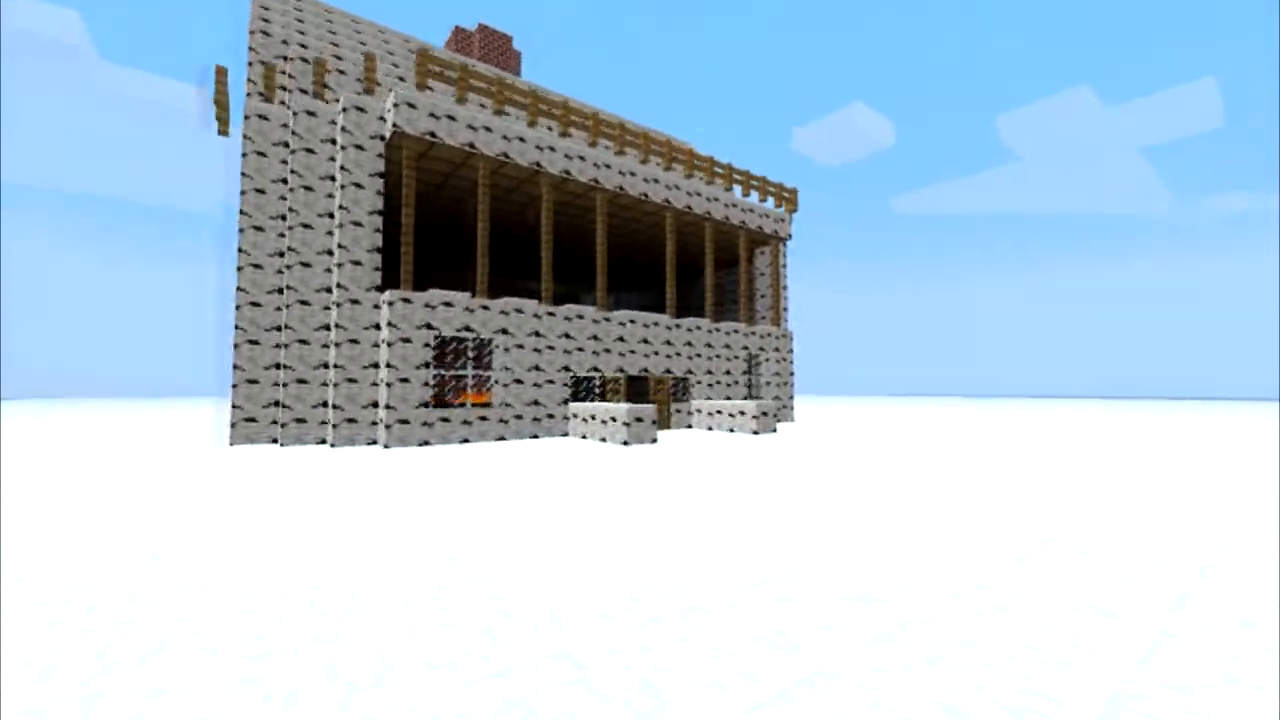
{"action": "mouse_move", "coordinate": [640, 360]}
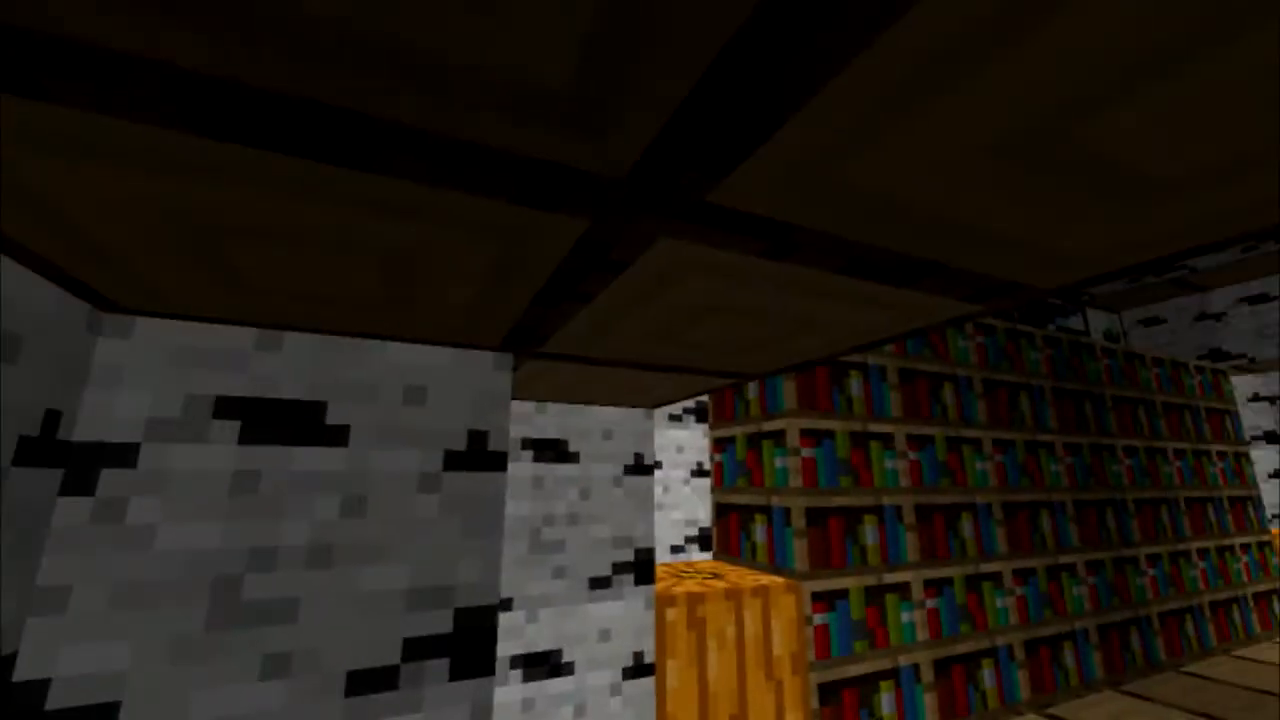
{"action": "mouse_move", "coordinate": [640, 360]}
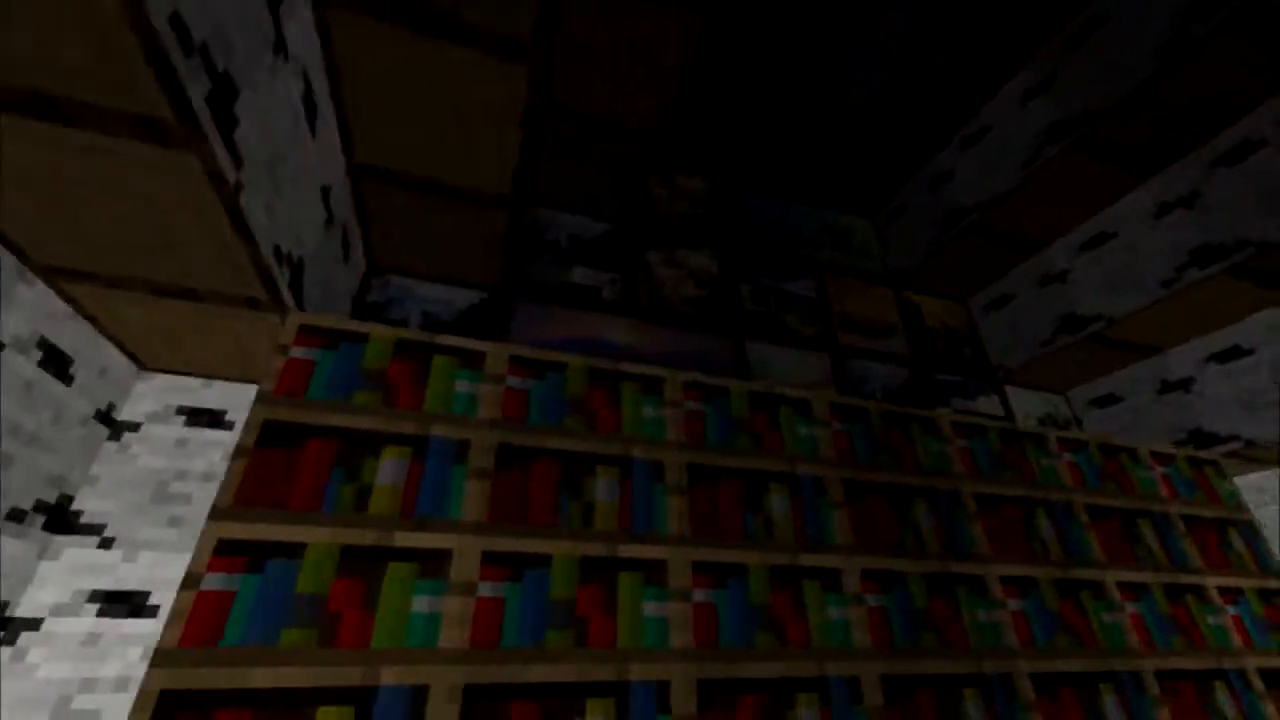
{"action": "mouse_move", "coordinate": [640, 360]}
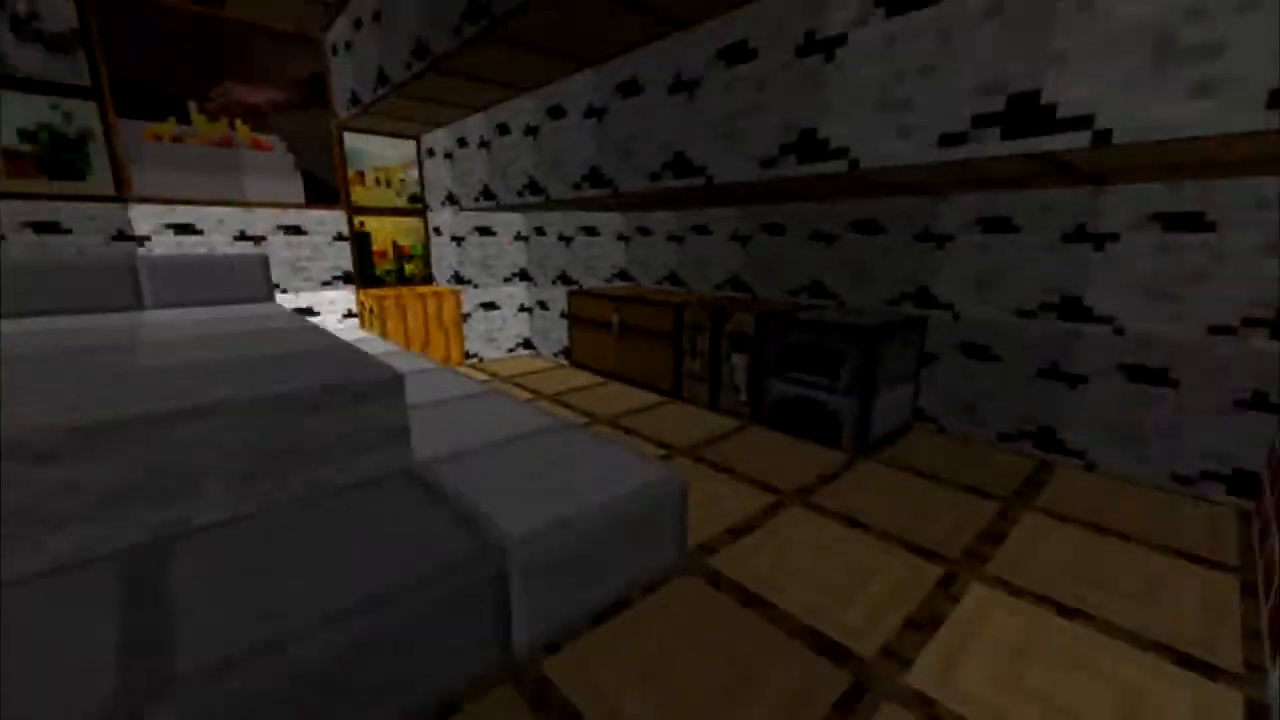
{"action": "mouse_move", "coordinate": [640, 360]}
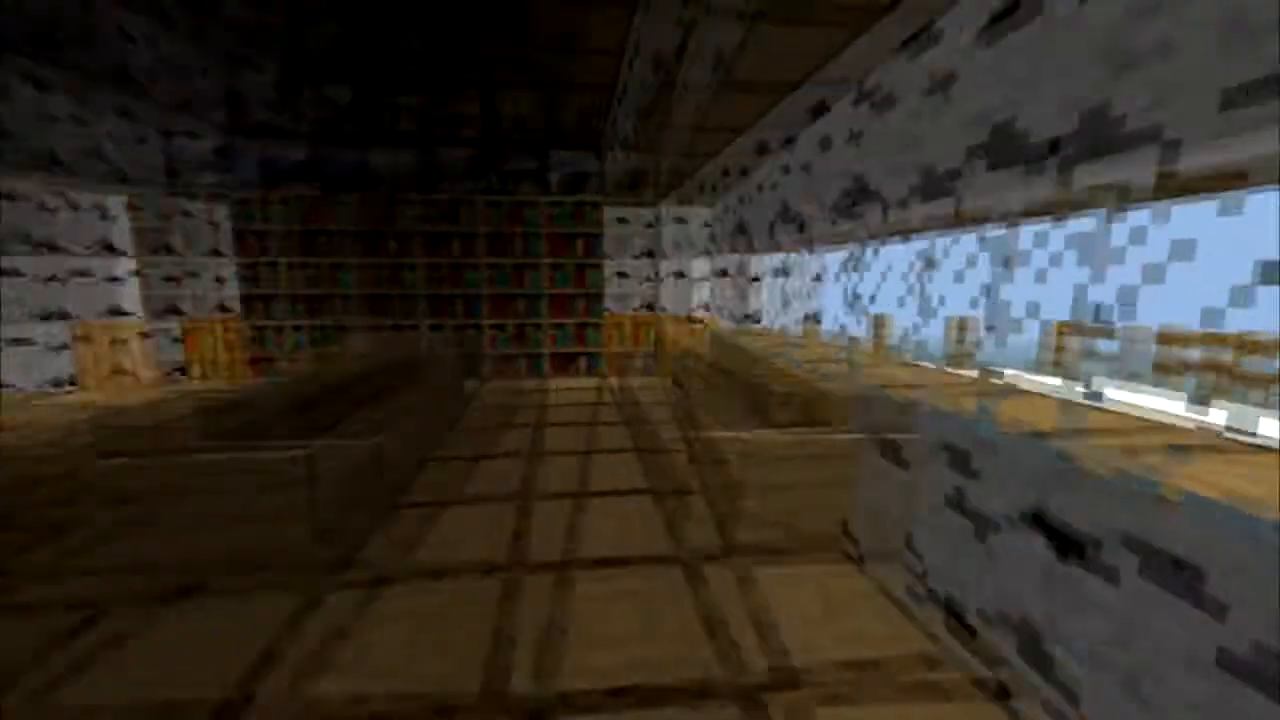
{"action": "mouse_move", "coordinate": [640, 360]}
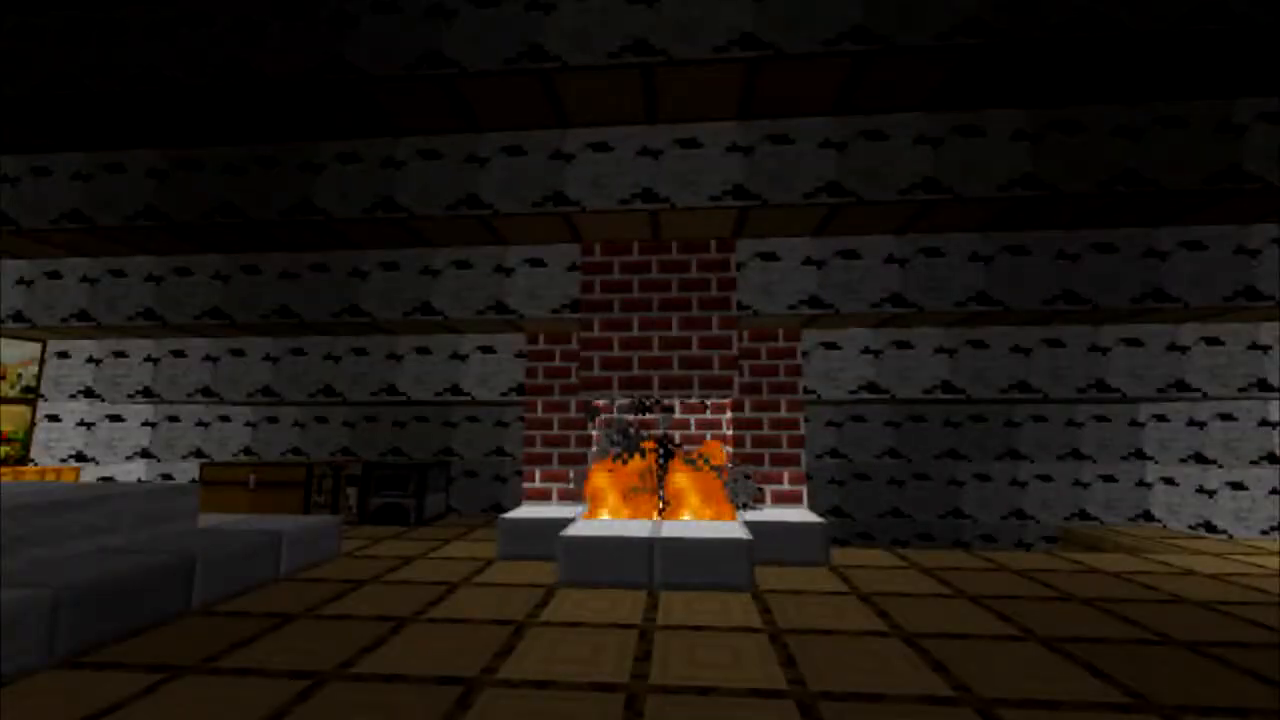